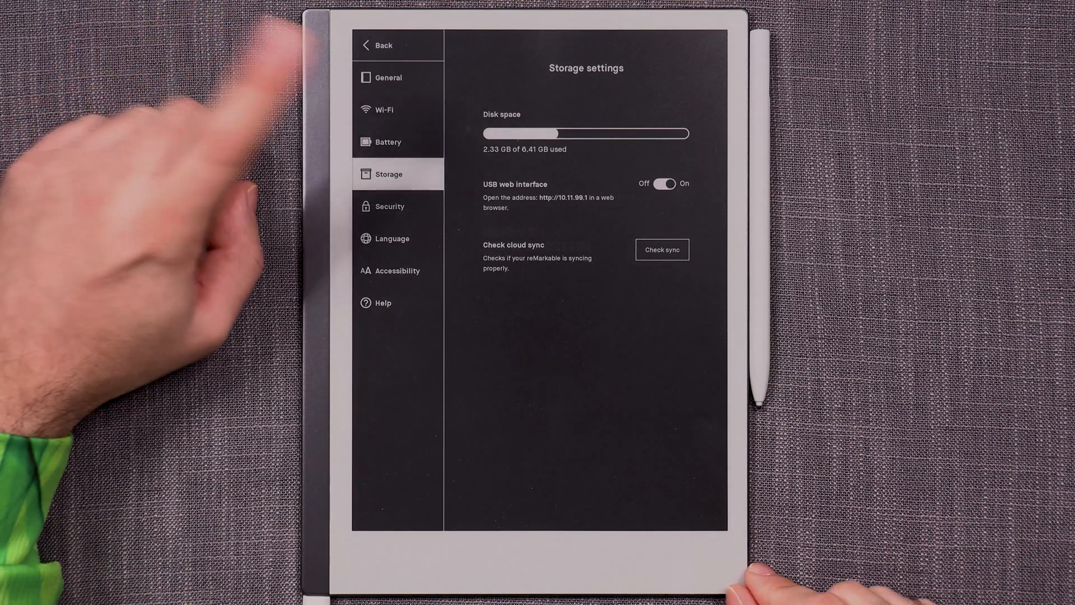
- Check the tablet's wireless settings and return to the storage settings
left_click(383, 110)
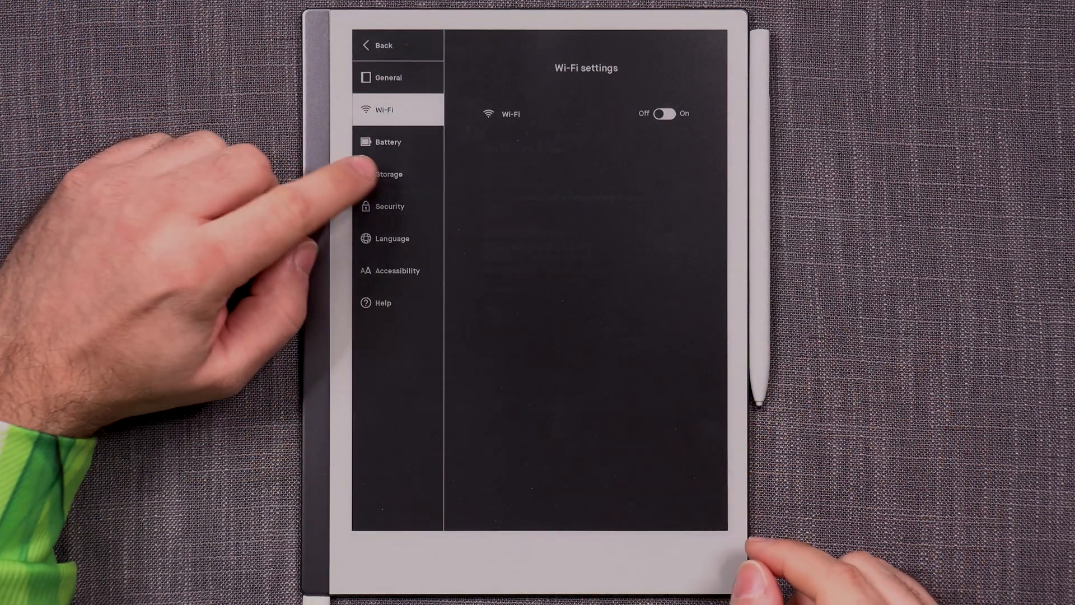
left_click(389, 174)
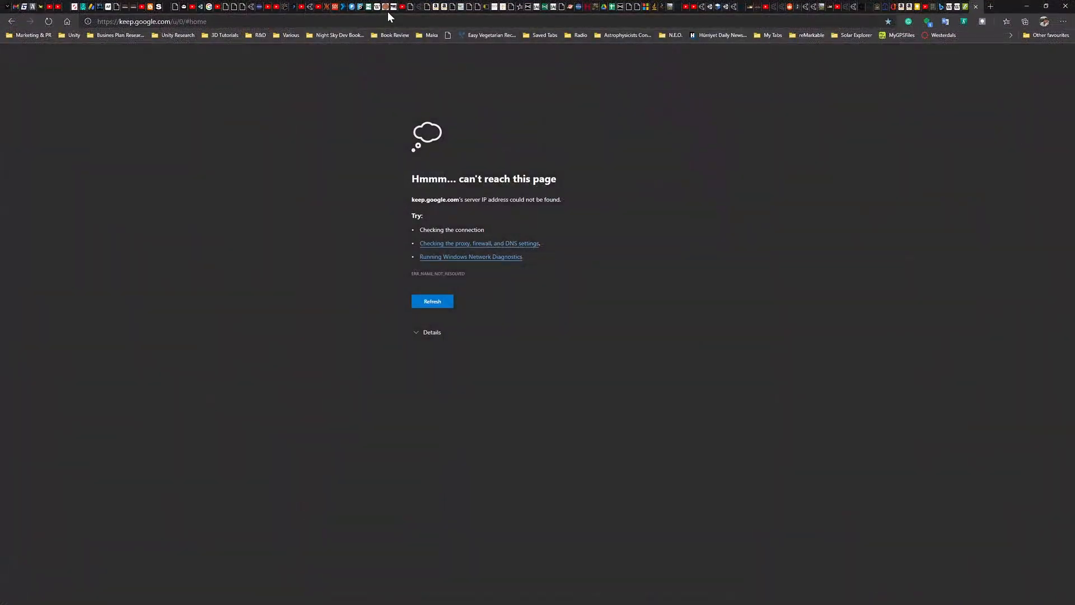
- Load the reMarkable web interface at 10.11.99.1 in Edge
left_click(151, 22)
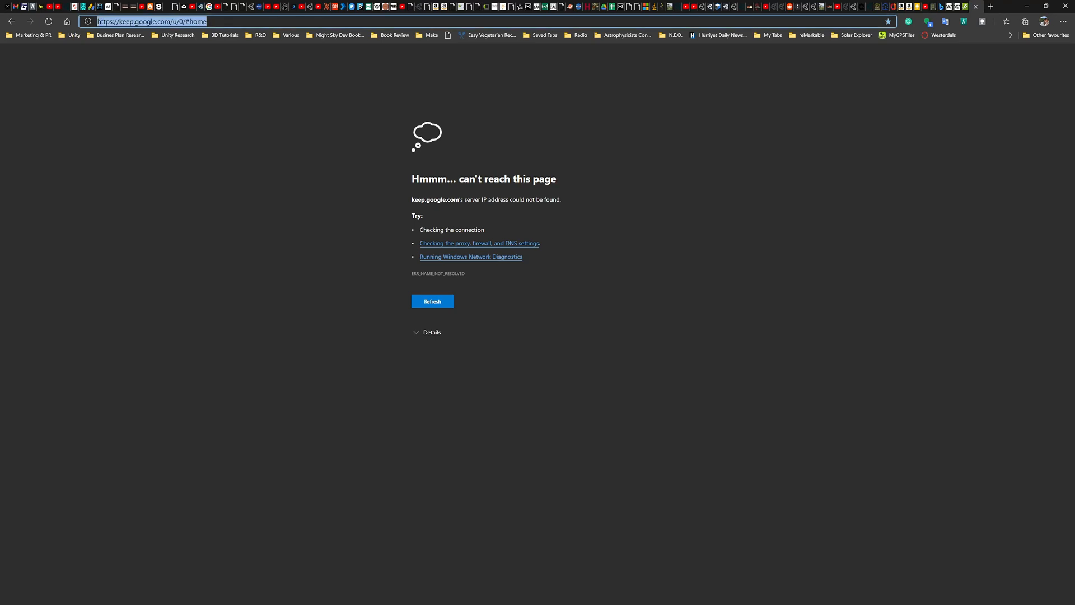
type("10.11.99.1")
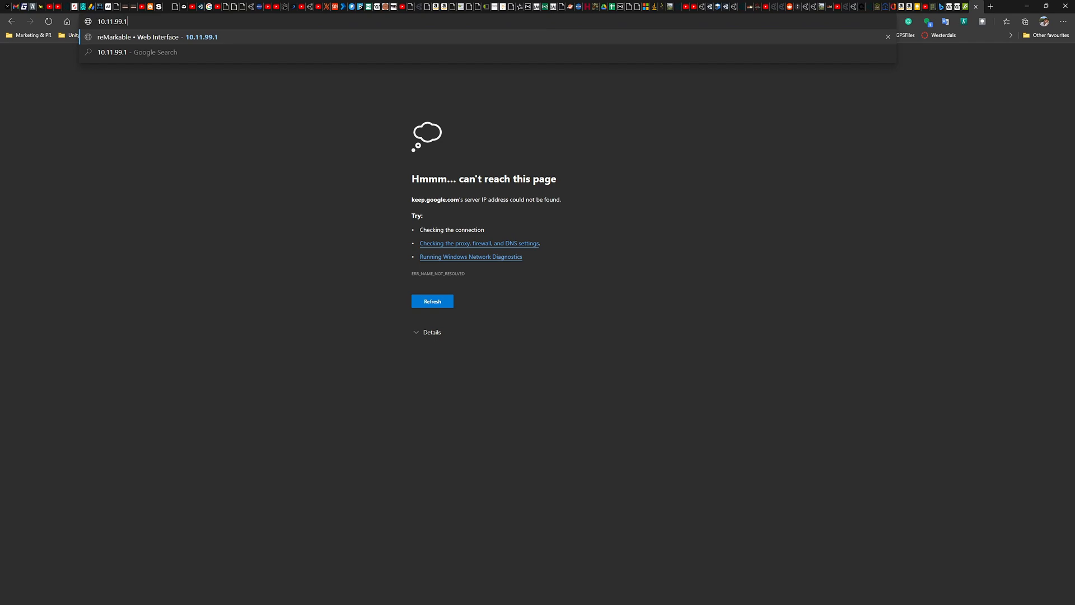
key("Enter")
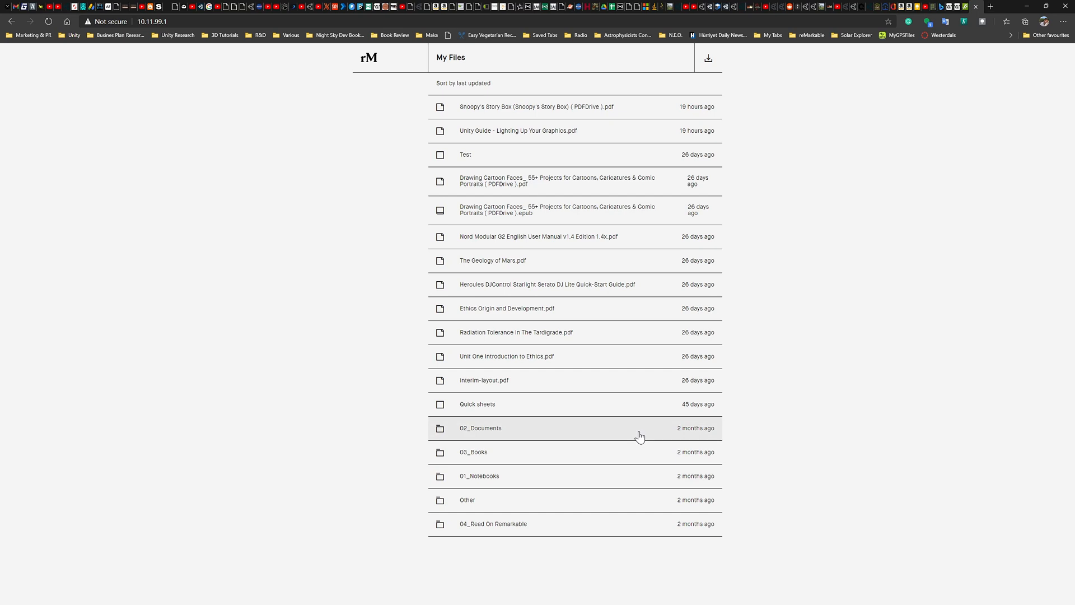
mouse_move(502, 193)
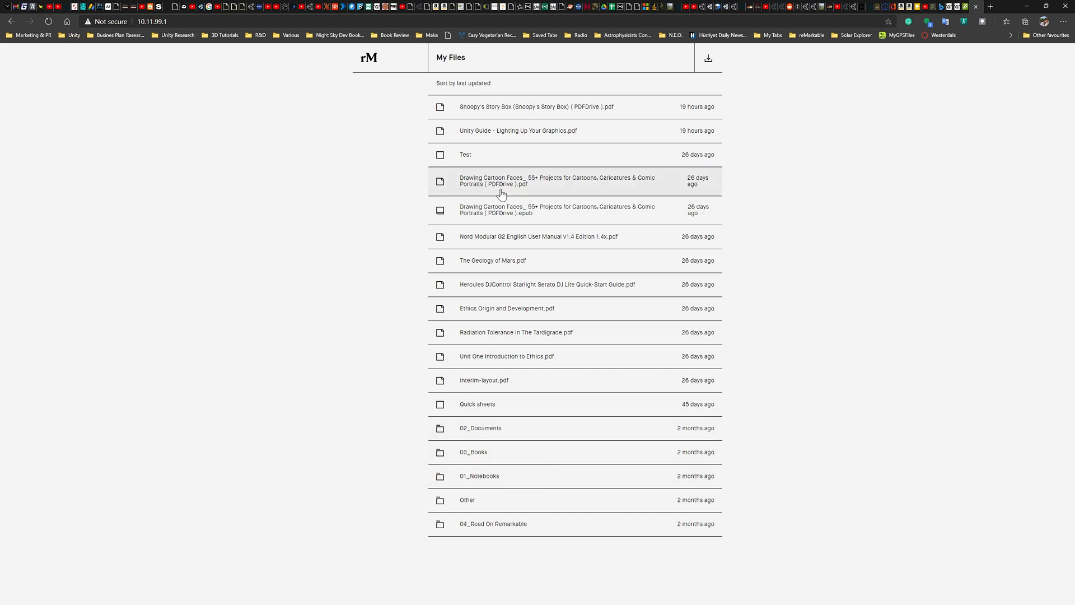
mouse_move(536, 516)
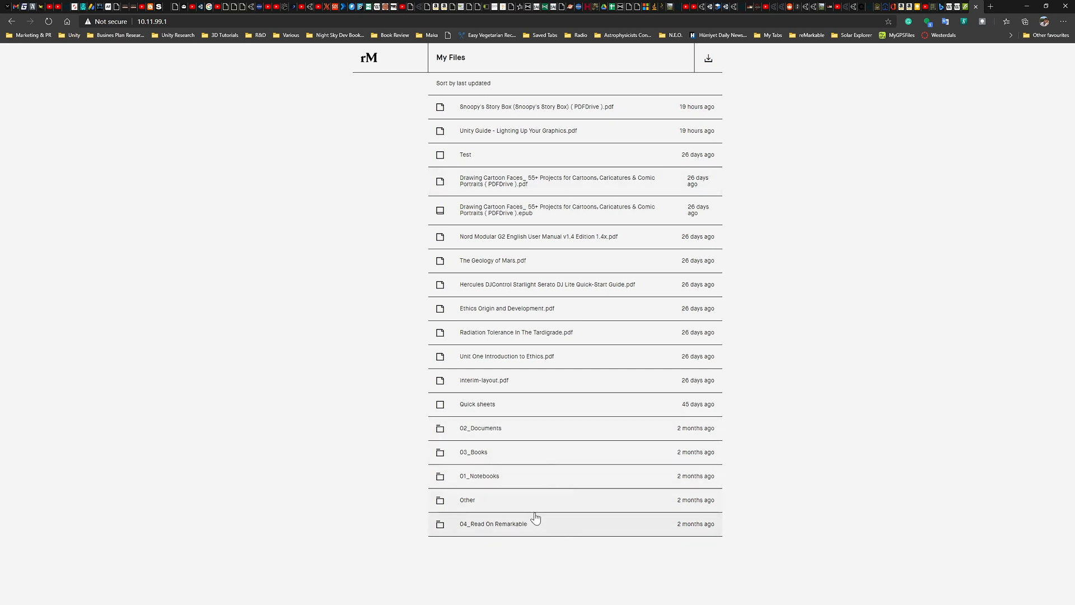
mouse_move(1049, 72)
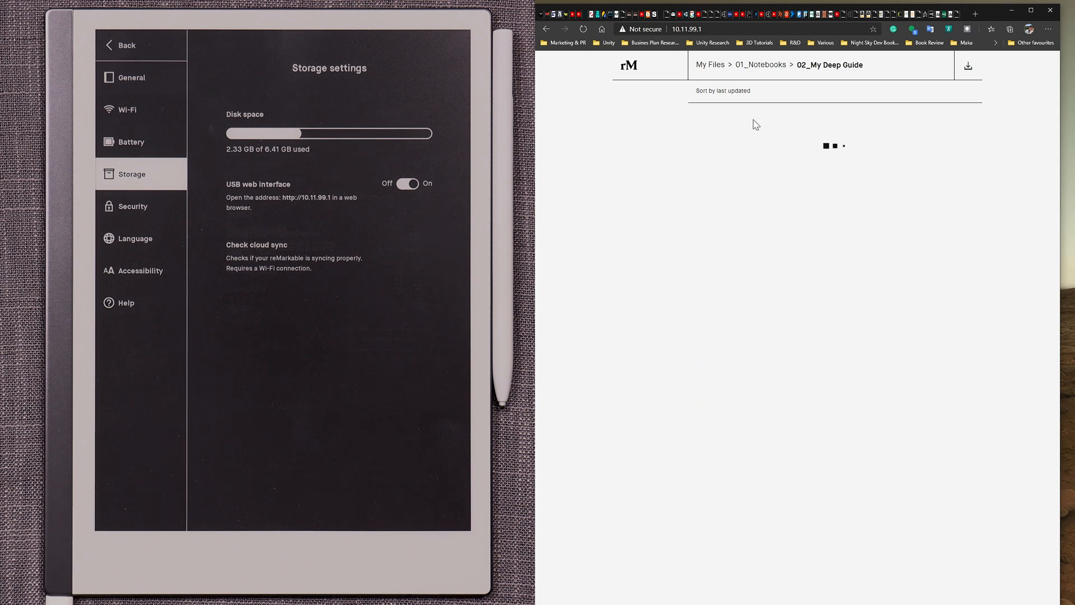
mouse_move(778, 219)
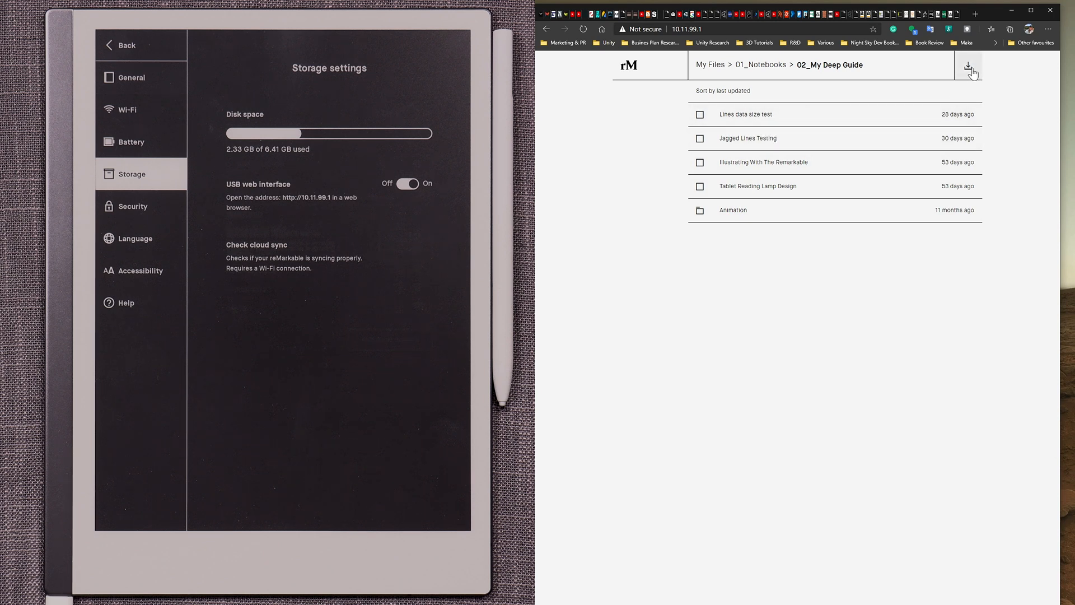
- Download Illustrating With The Remarkable as a PDF and choose Save as in the download bar
left_click(968, 65)
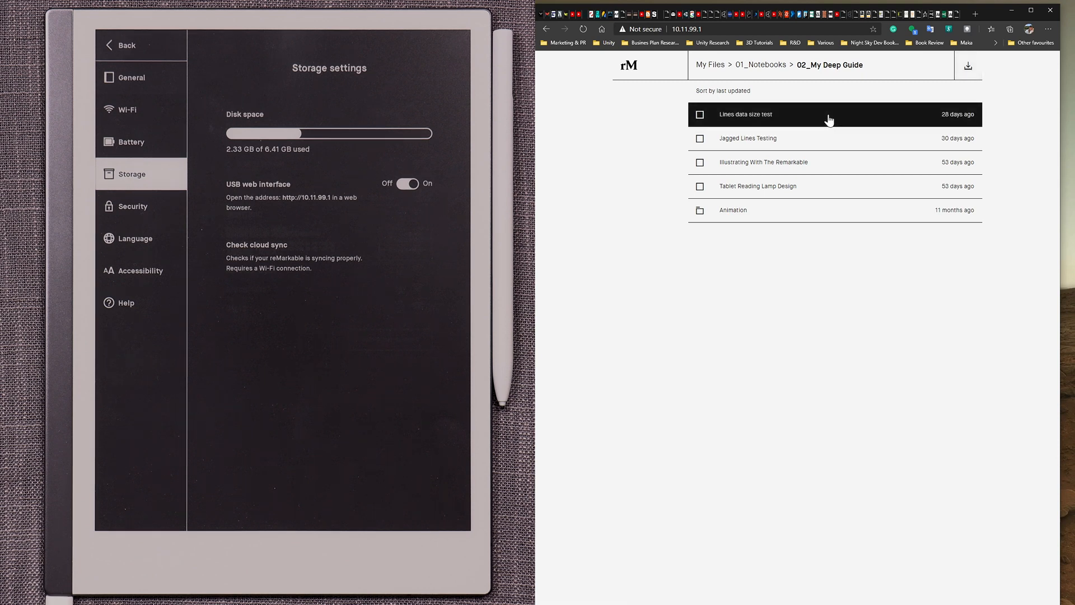
mouse_move(876, 193)
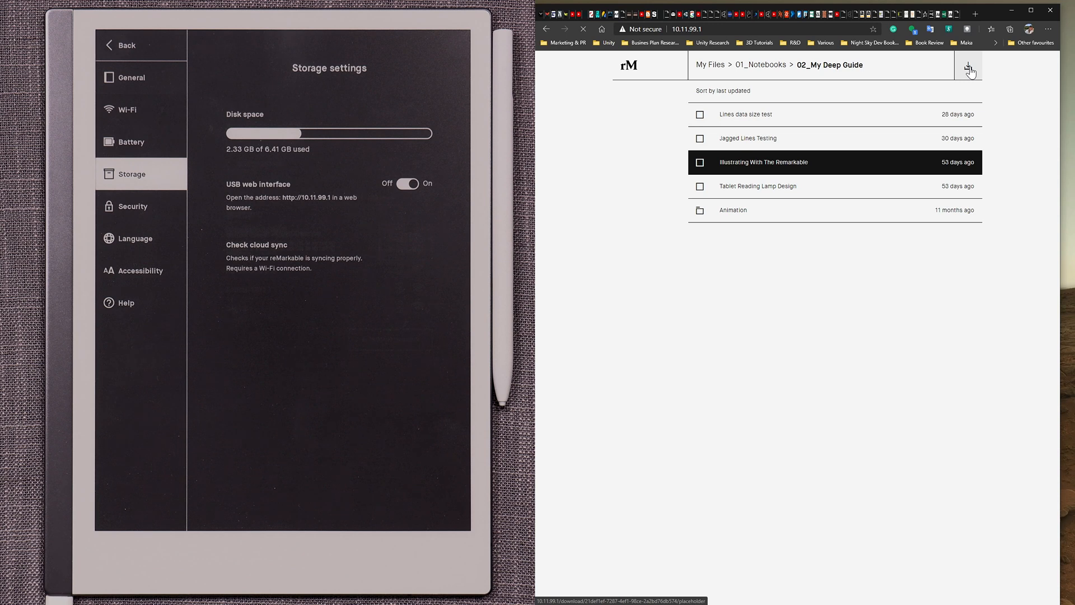
left_click(967, 66)
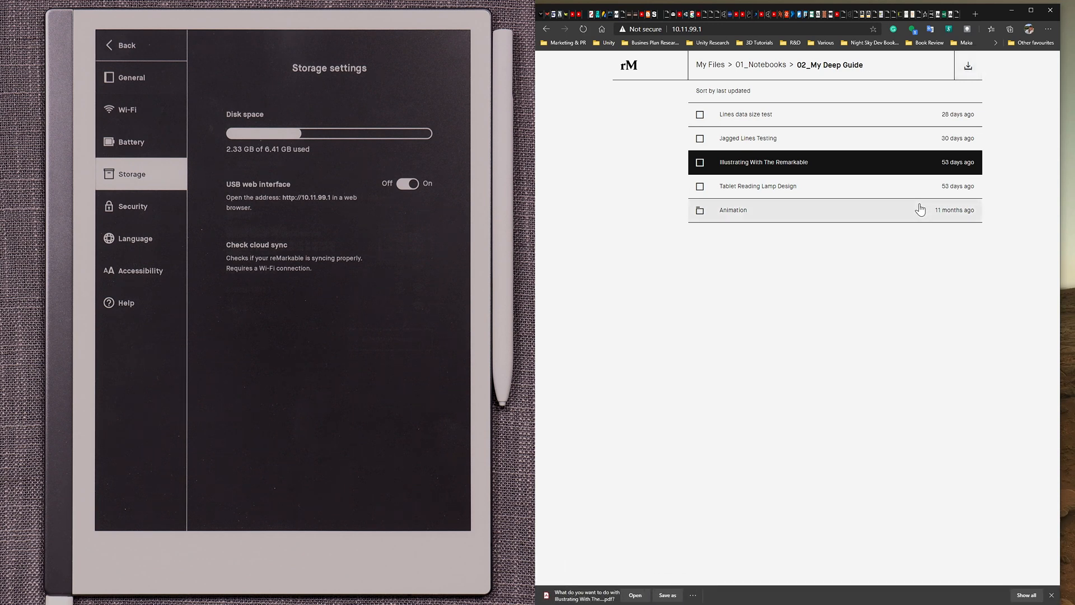
left_click(668, 595)
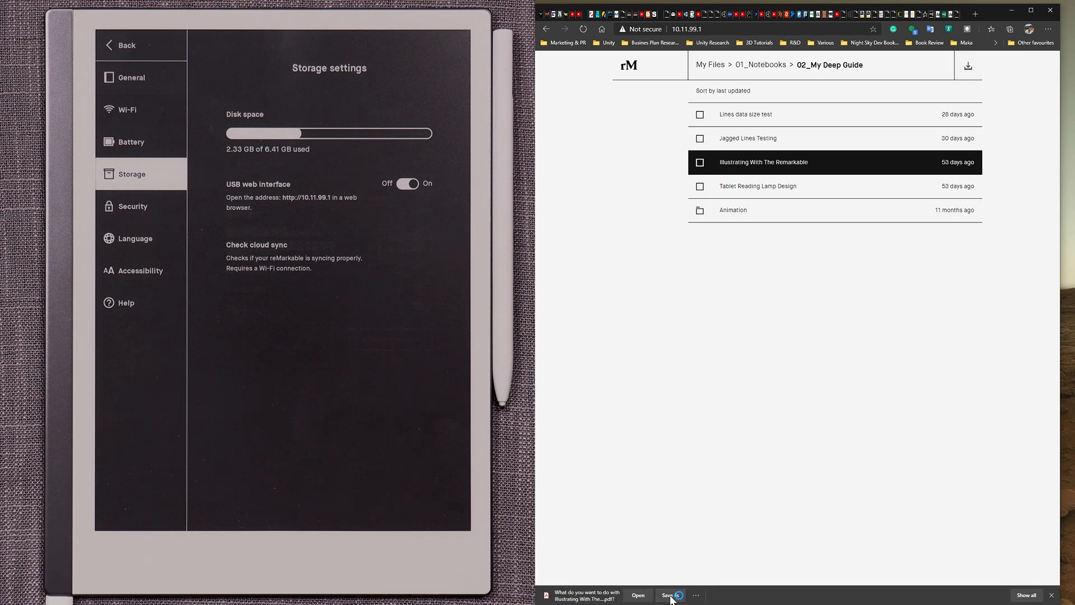
- Save Illustrating With The Remarkable.pdf to the Documents folder
left_click(670, 595)
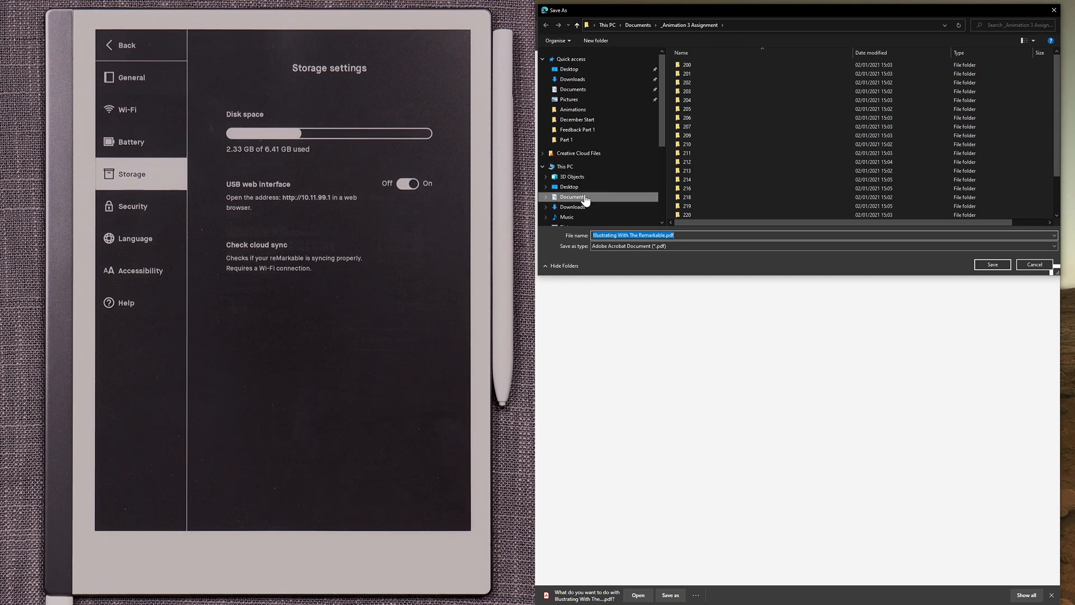
left_click(568, 186)
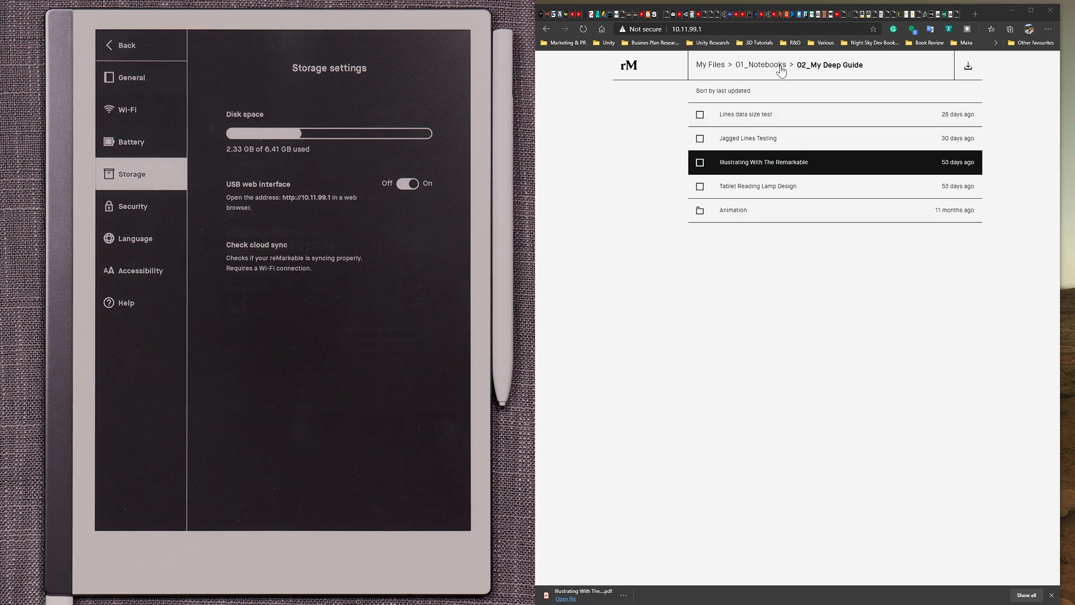
- Save the Inside reMarkable 2 chapter PDF to the desktop and return to My Files
left_click(710, 65)
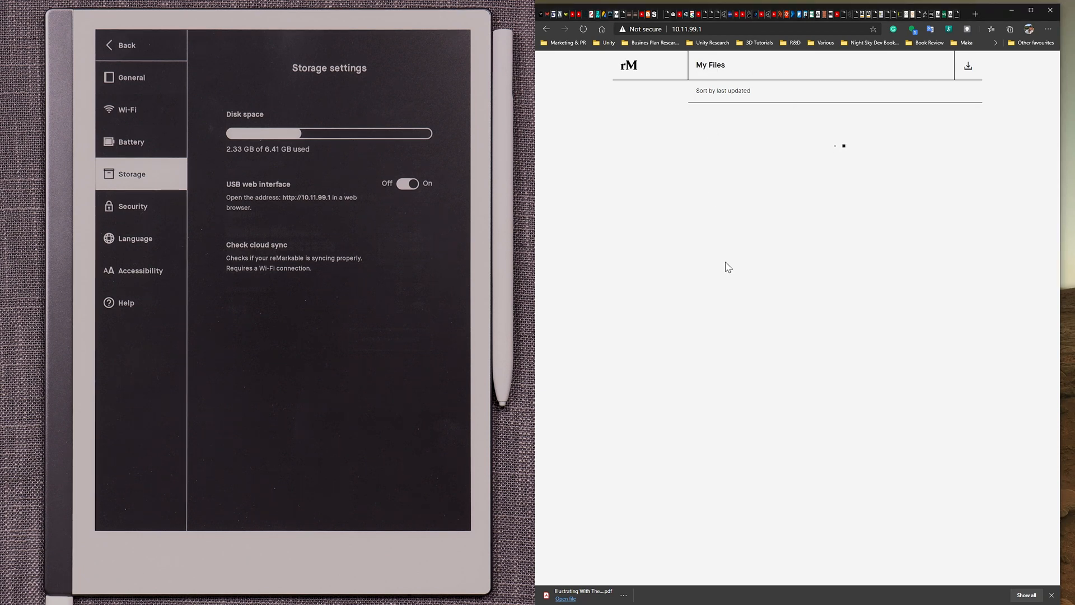
mouse_move(750, 272)
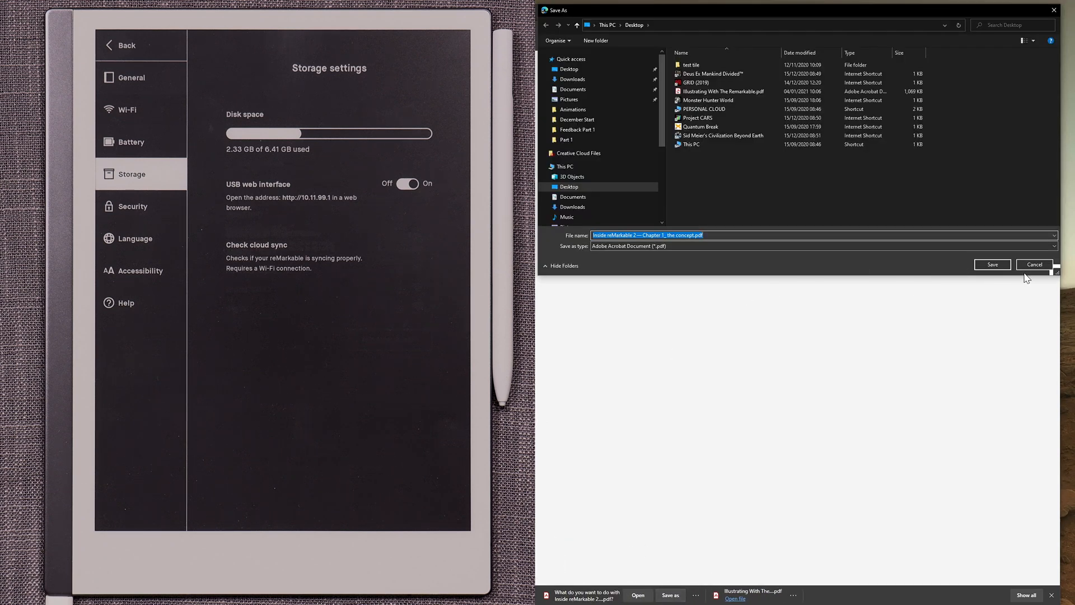
left_click(993, 264)
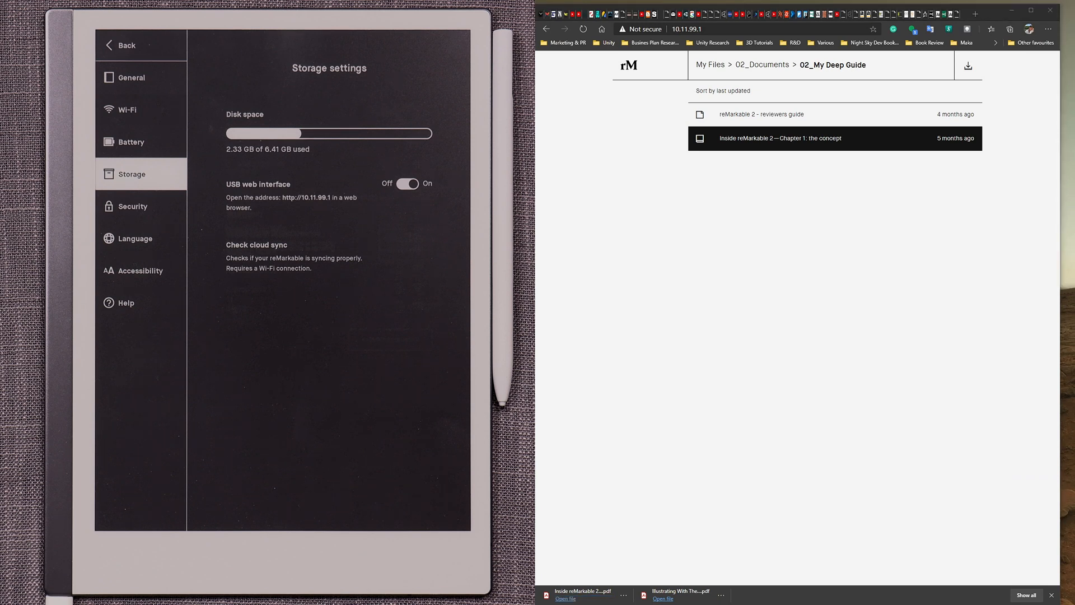
mouse_move(711, 68)
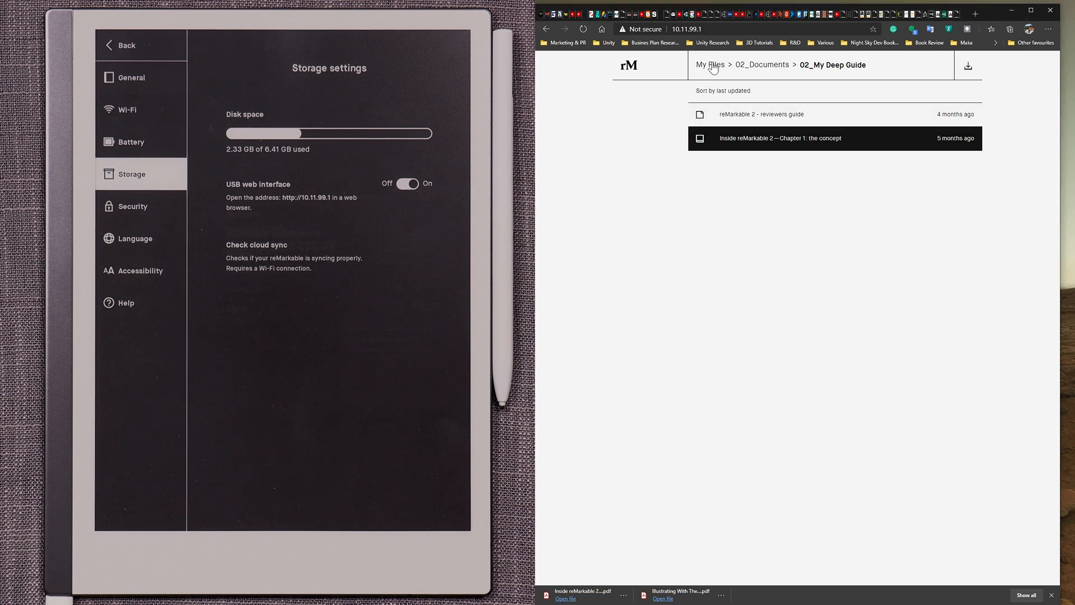
left_click(708, 65)
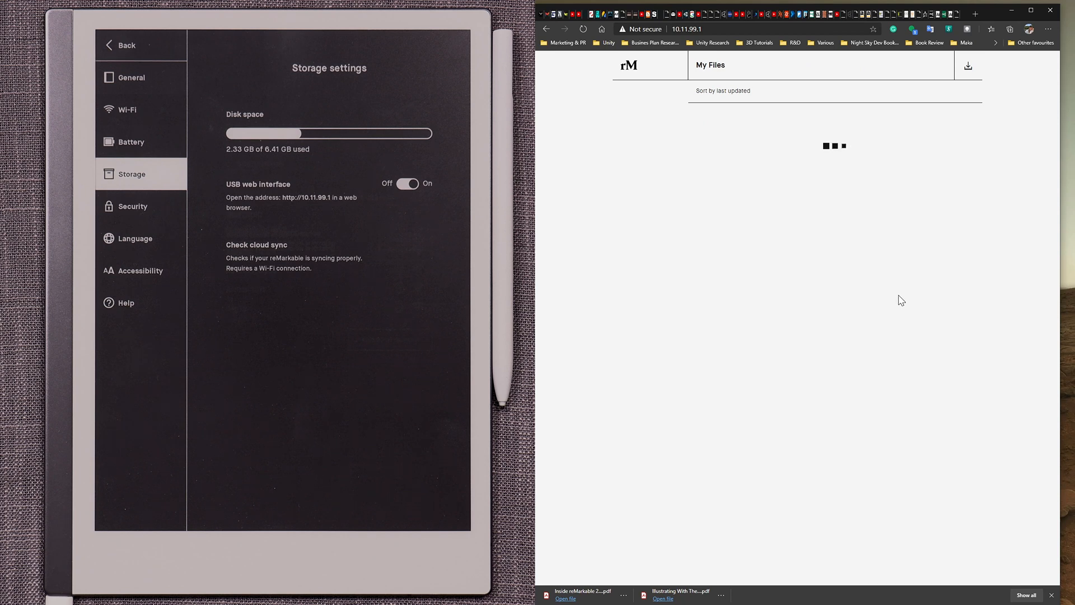
mouse_move(850, 127)
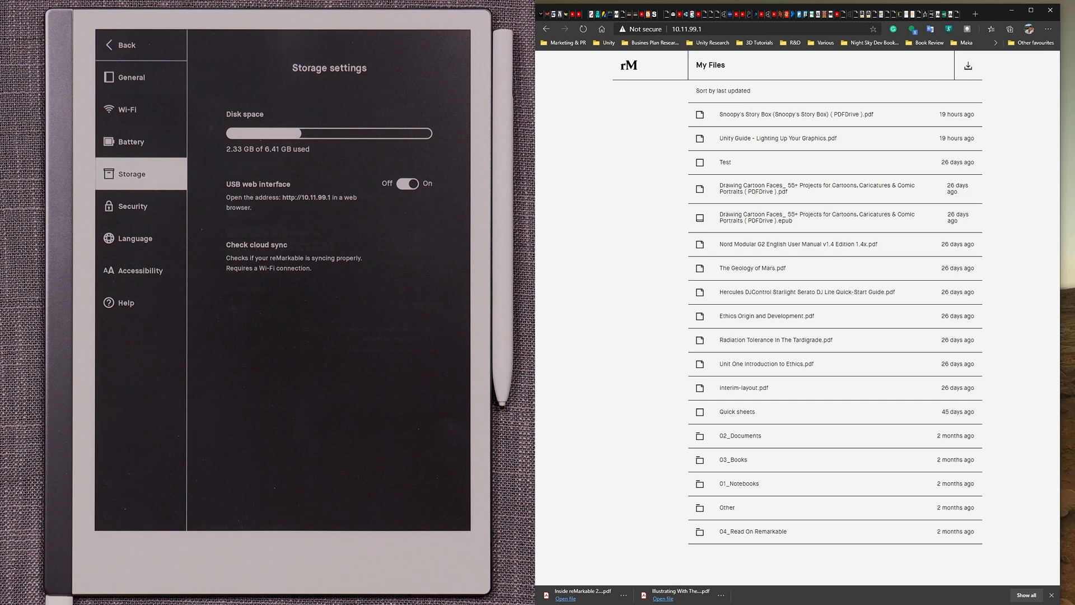
mouse_move(744, 440)
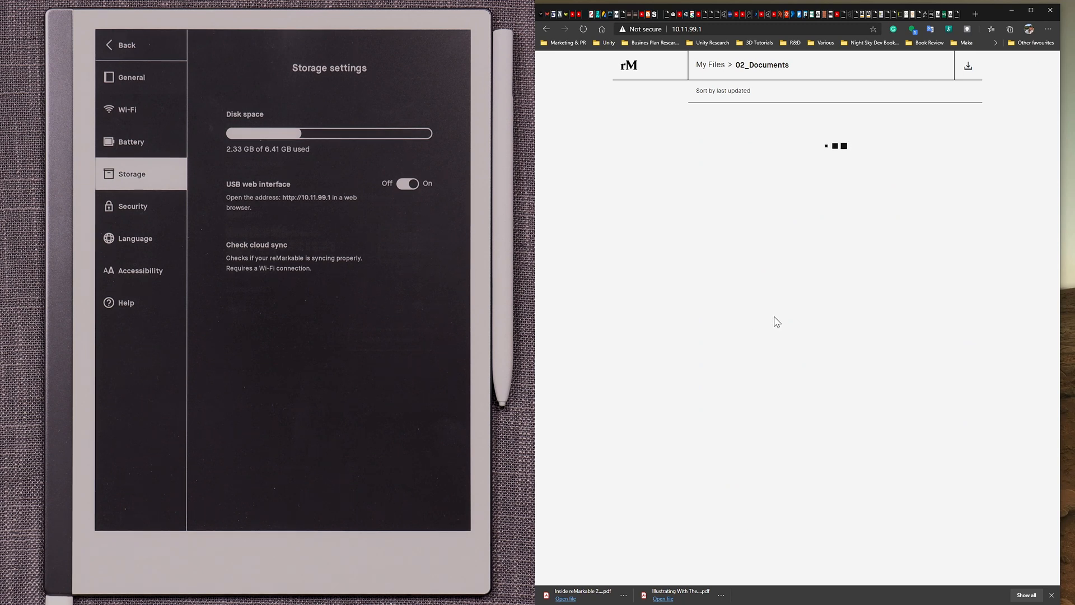
mouse_move(1019, 553)
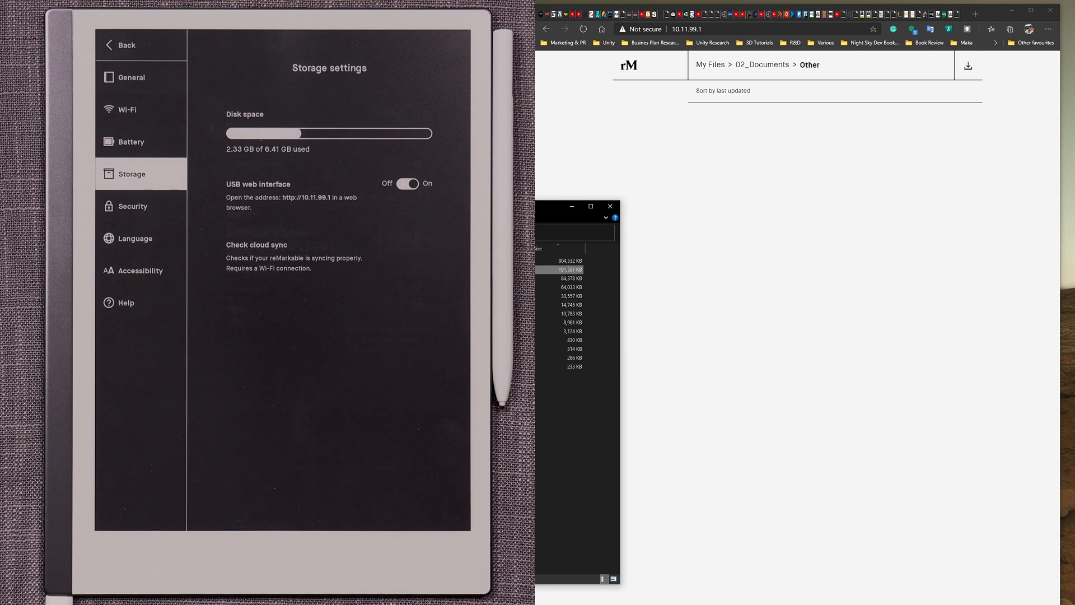
- View the downloaded Illustrating With The Remarkable PDF with its elephant sketch
left_click(611, 207)
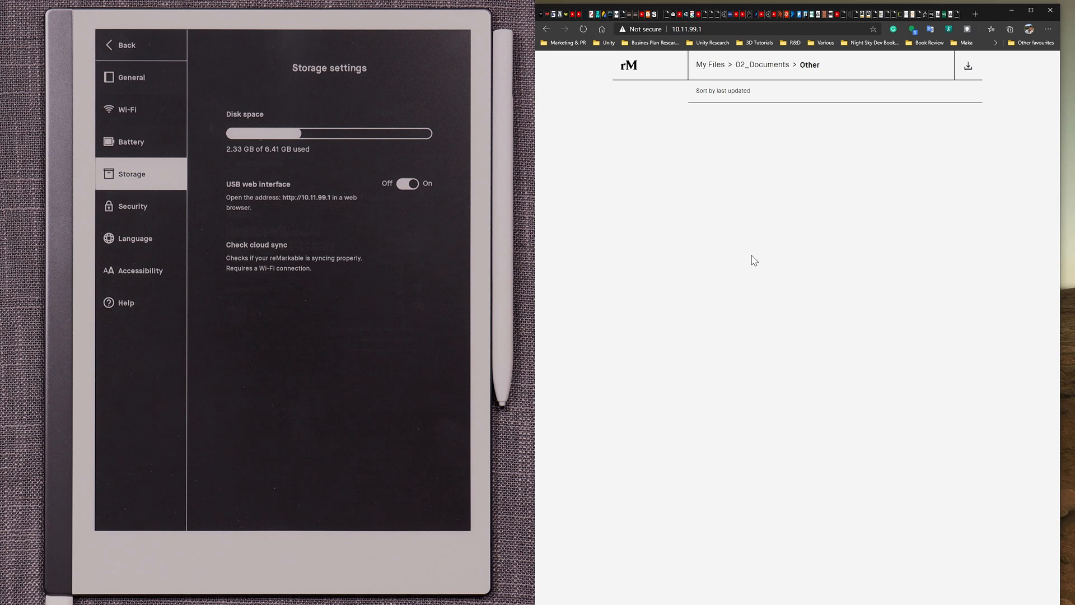
mouse_move(702, 189)
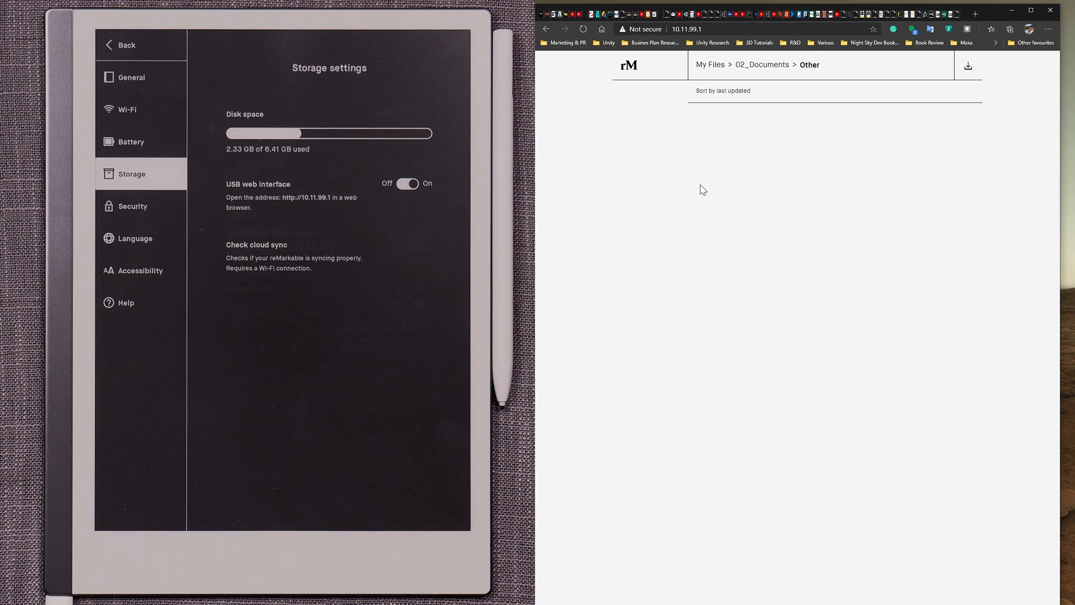
mouse_move(777, 188)
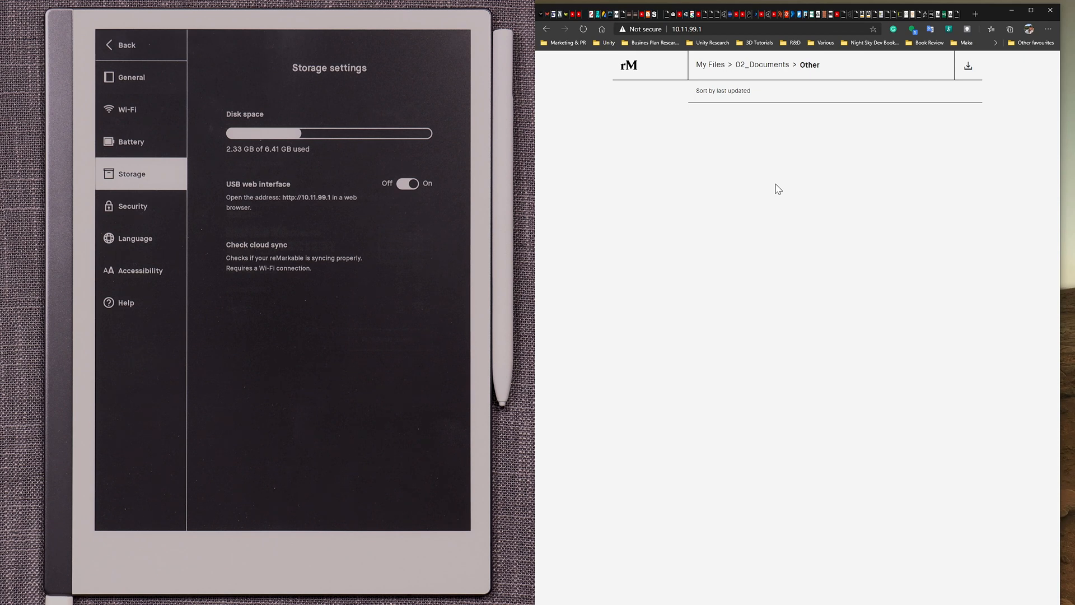
mouse_move(720, 220)
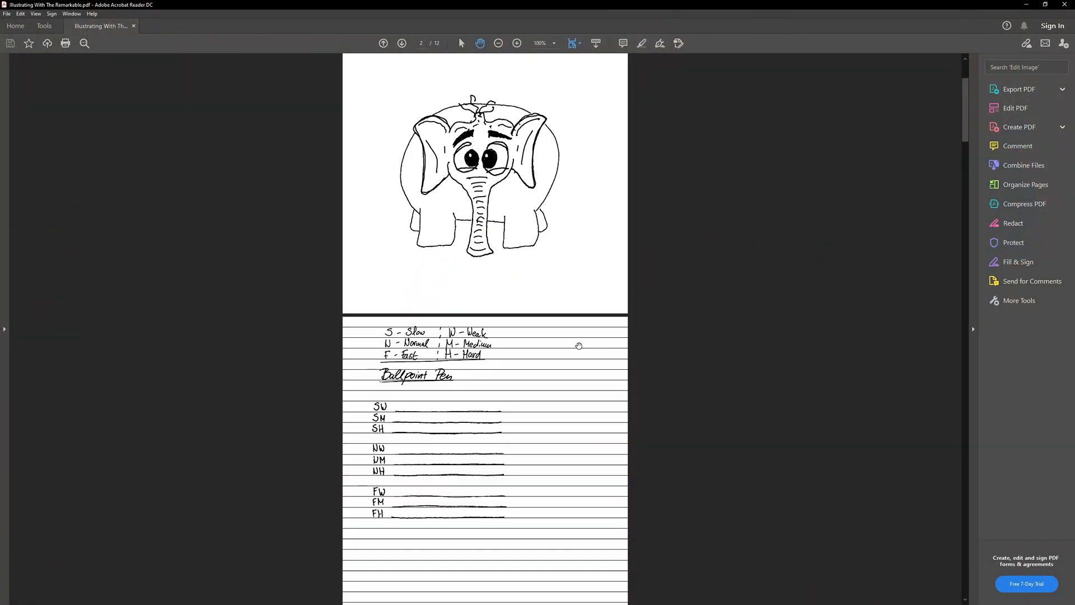
- Scroll through the pages of the Inside reMarkable 2 chapter PDF in Acrobat Reader
scroll("down", 3)
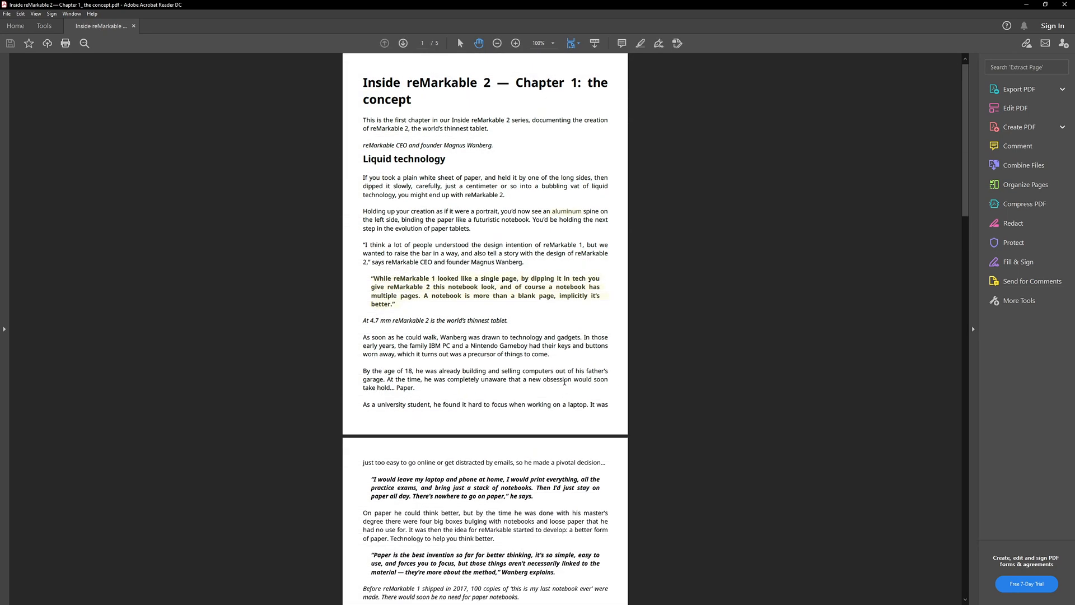
scroll("down", 3)
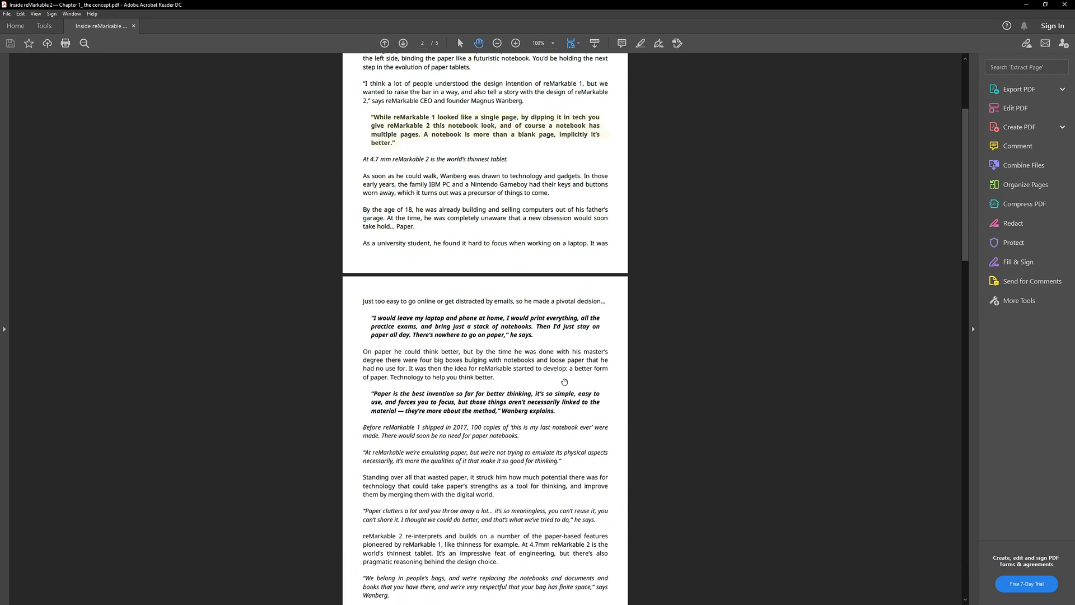
scroll("down", 3)
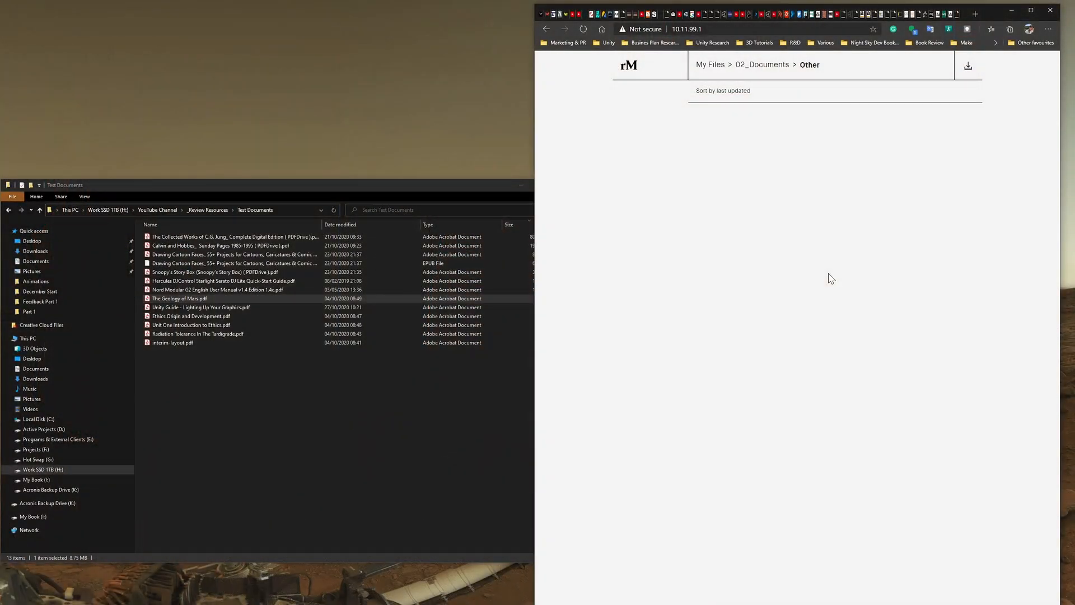
mouse_move(774, 72)
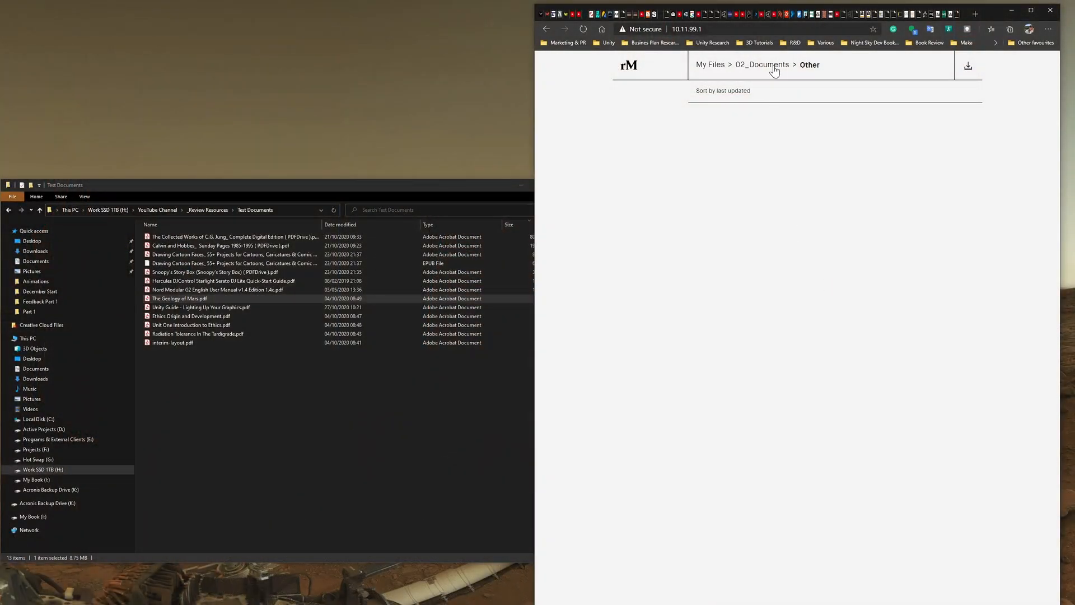
left_click(762, 65)
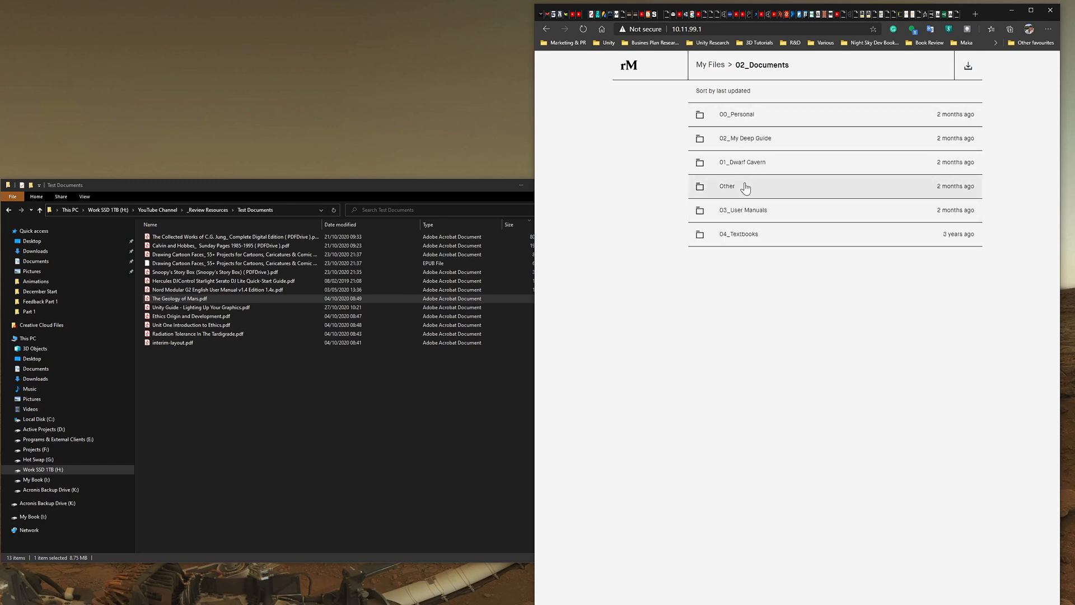
left_click(729, 186)
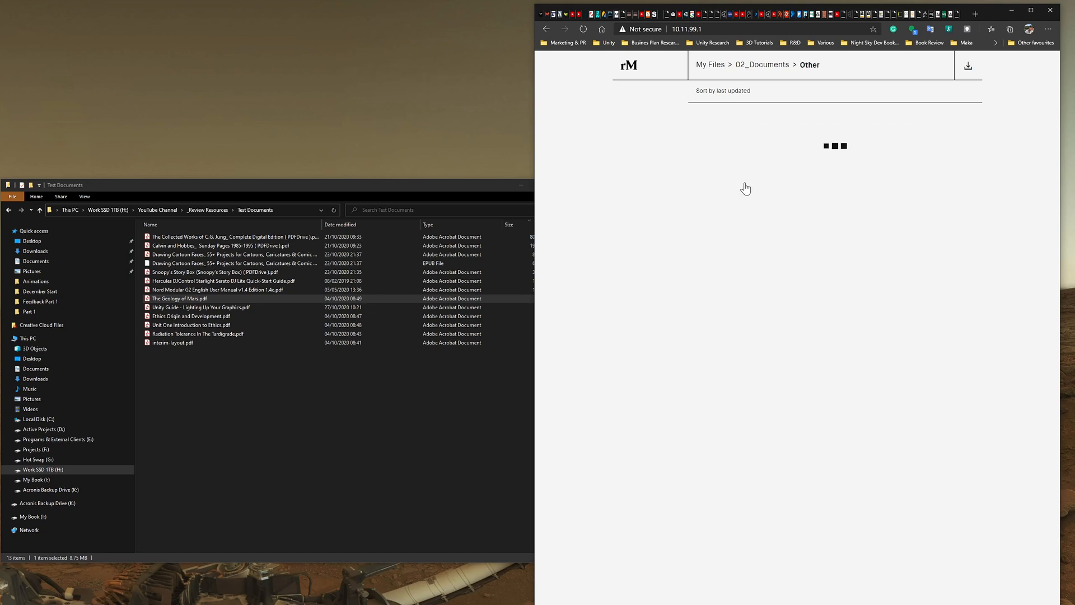